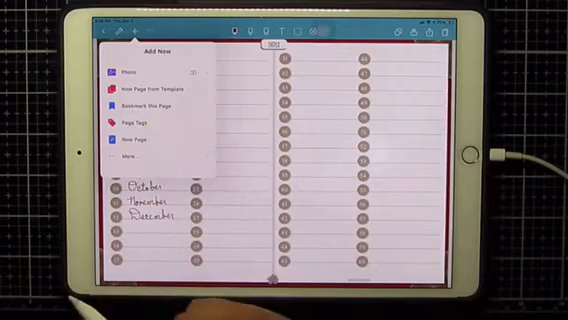
Step: Start bookmarking the decorated January calendar page from the + menu
left_click(124, 156)
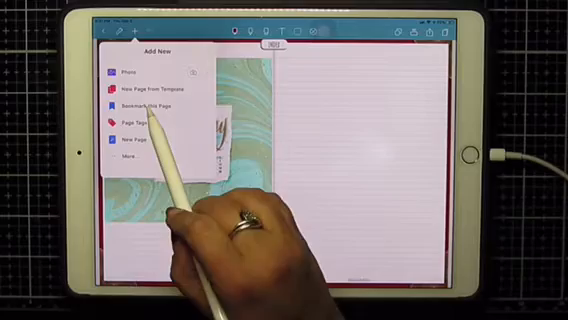
left_click(146, 104)
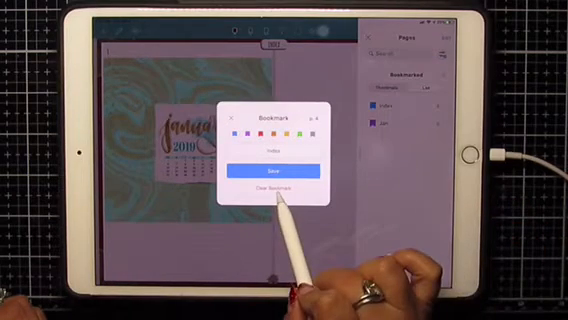
Step: Save the January bookmark, then return to its colour choices
left_click(270, 172)
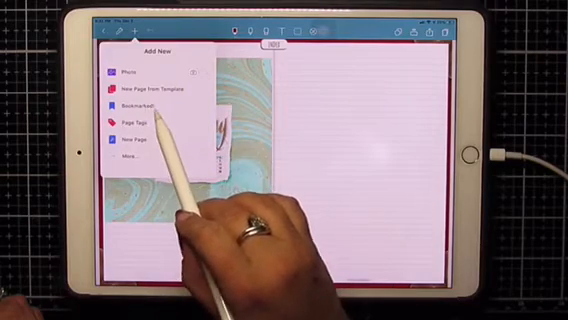
left_click(130, 104)
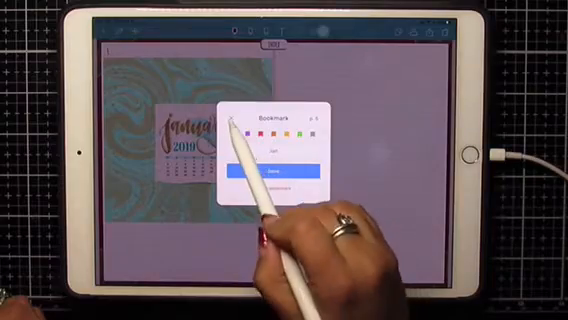
left_click(280, 172)
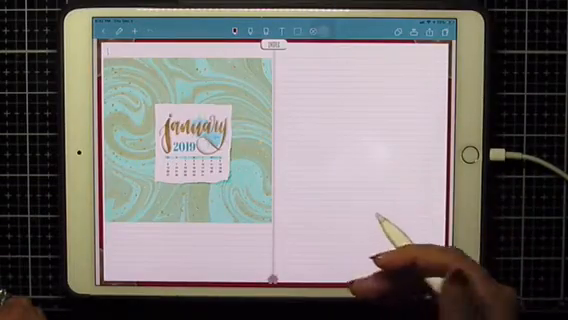
Step: Apply the chosen bookmark colour to the January page
left_click(122, 32)
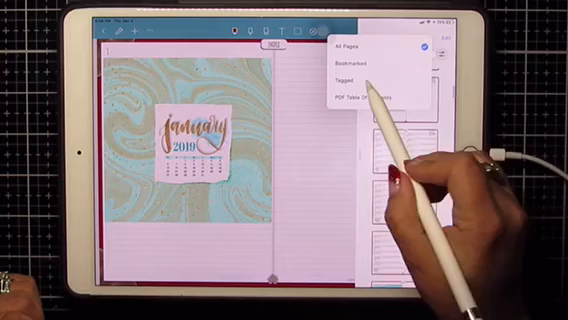
Step: Filter the pages panel to bookmarked pages only
left_click(344, 100)
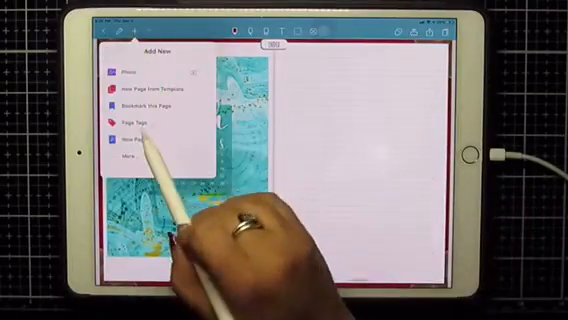
Step: Begin adding a tag to the current teal decorated page
left_click(148, 122)
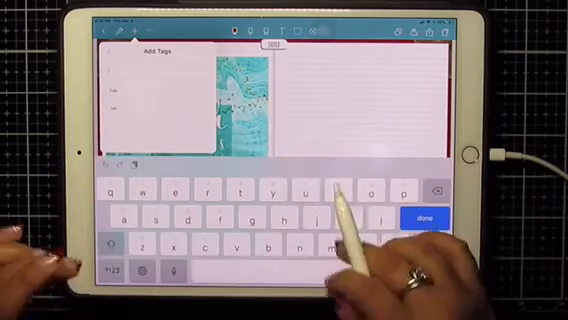